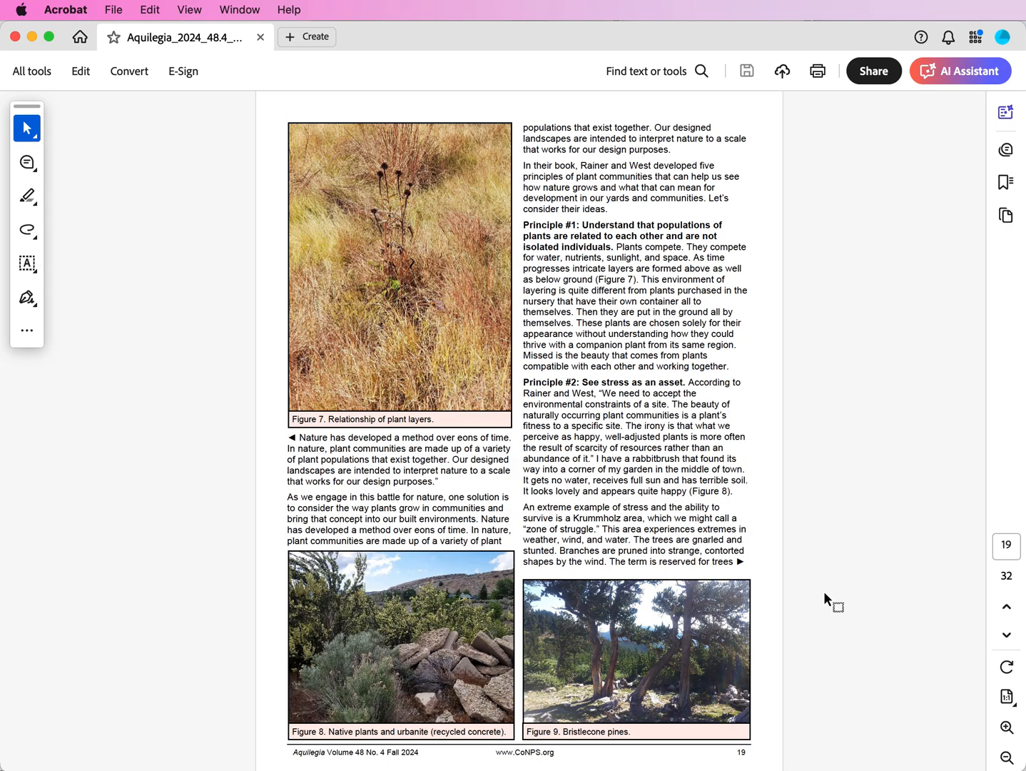
Flip between pages 19 and 20 of the Aquilegia PDF with the mouse wheel, ending on page 20.
scroll(down, 3)
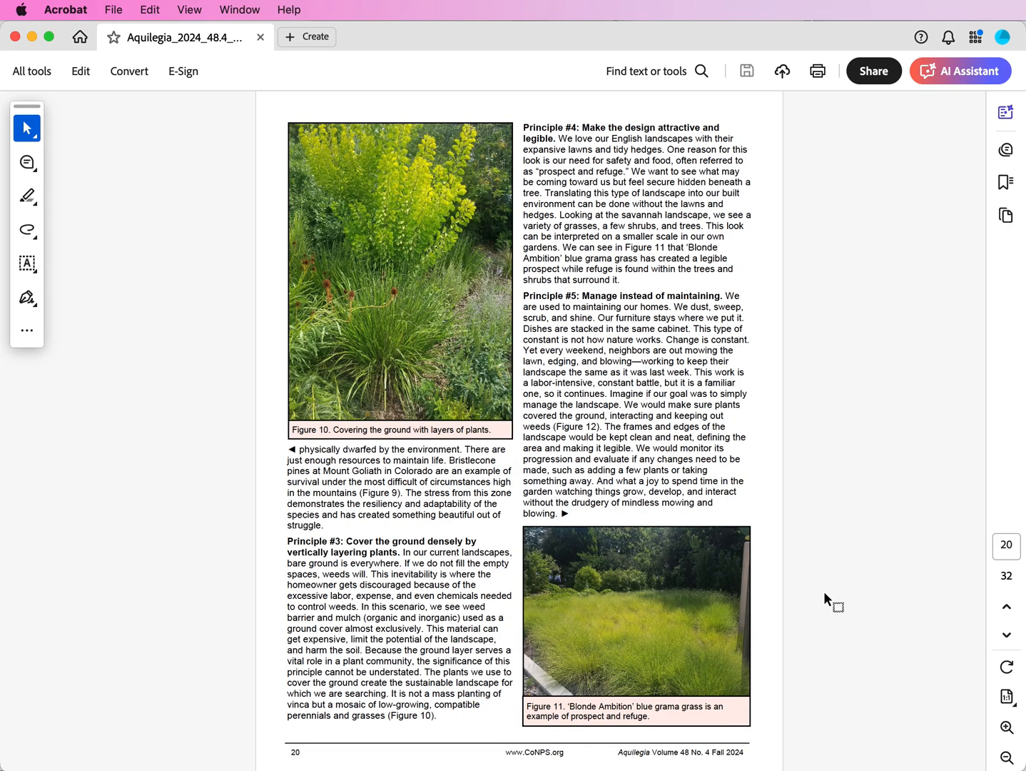
scroll(up, 3)
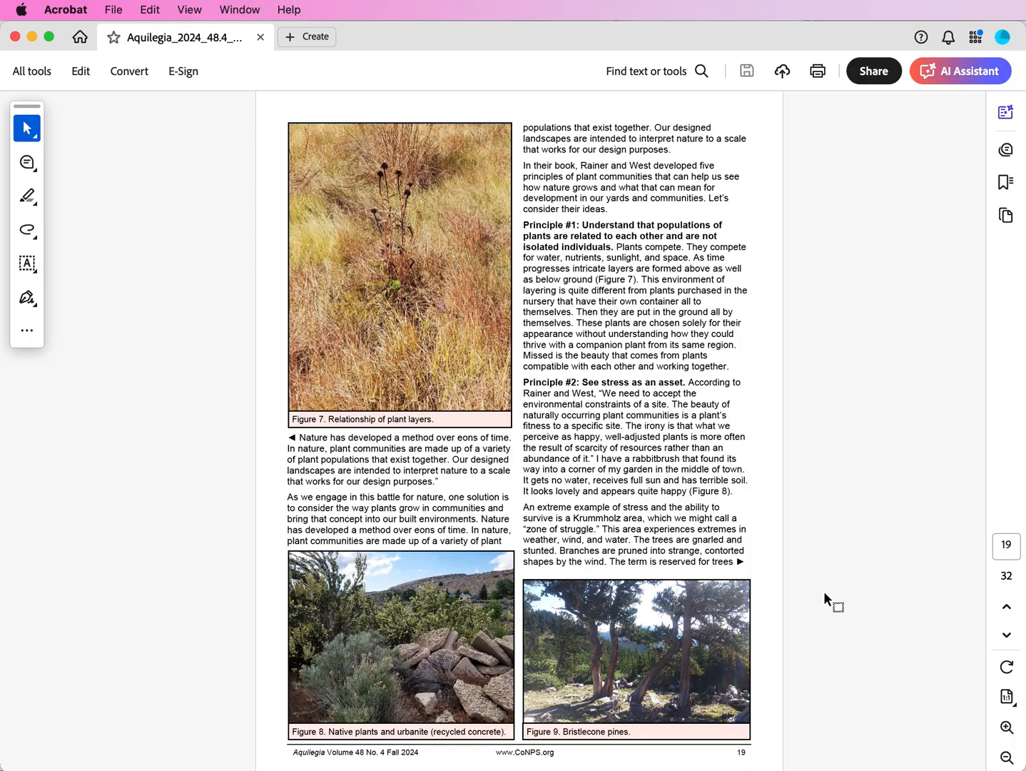
scroll(down, 3)
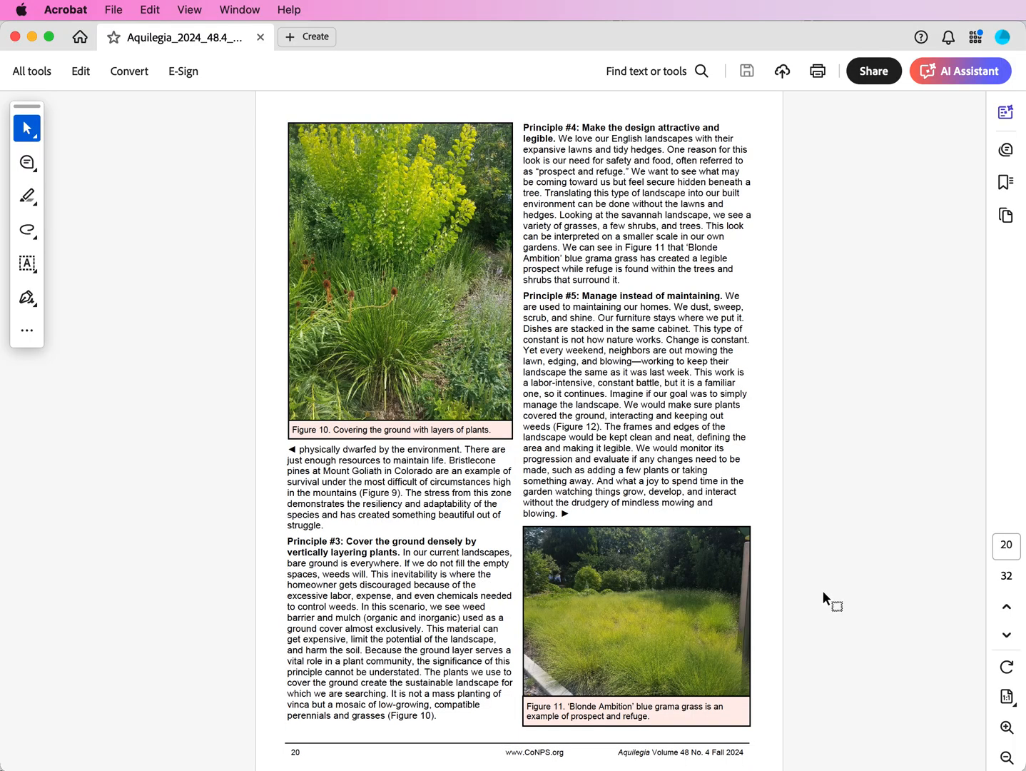
mouse_move(604, 542)
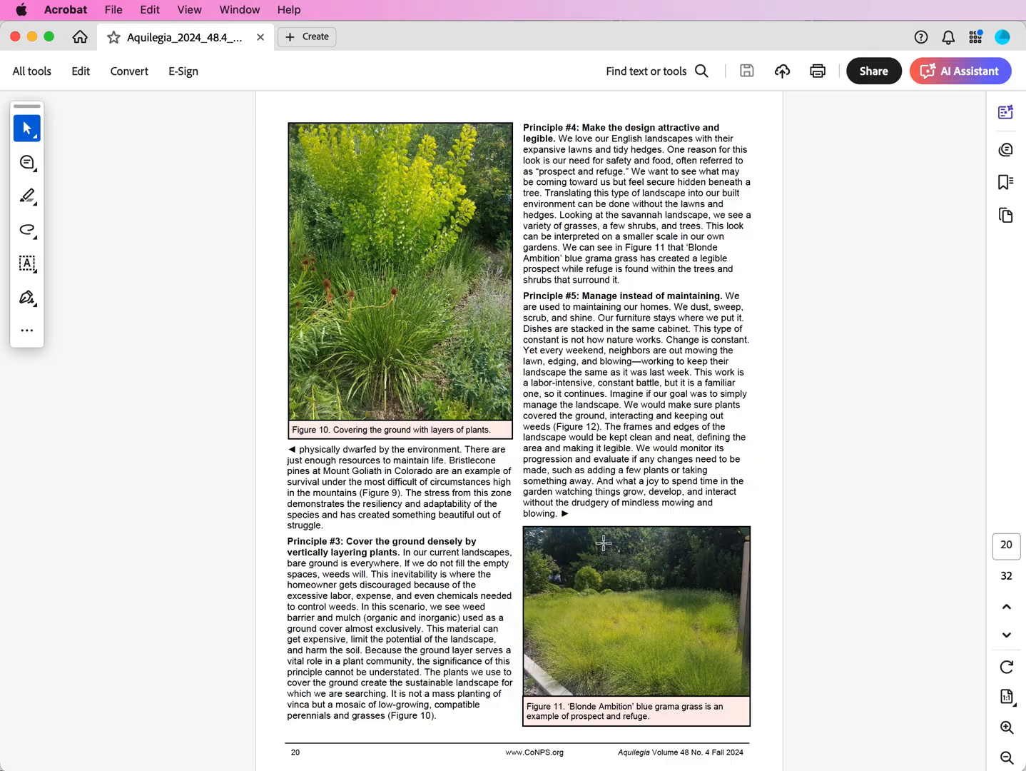
Switch the View > Page Display layout to Two-page view, then back to Single-page view.
click(188, 9)
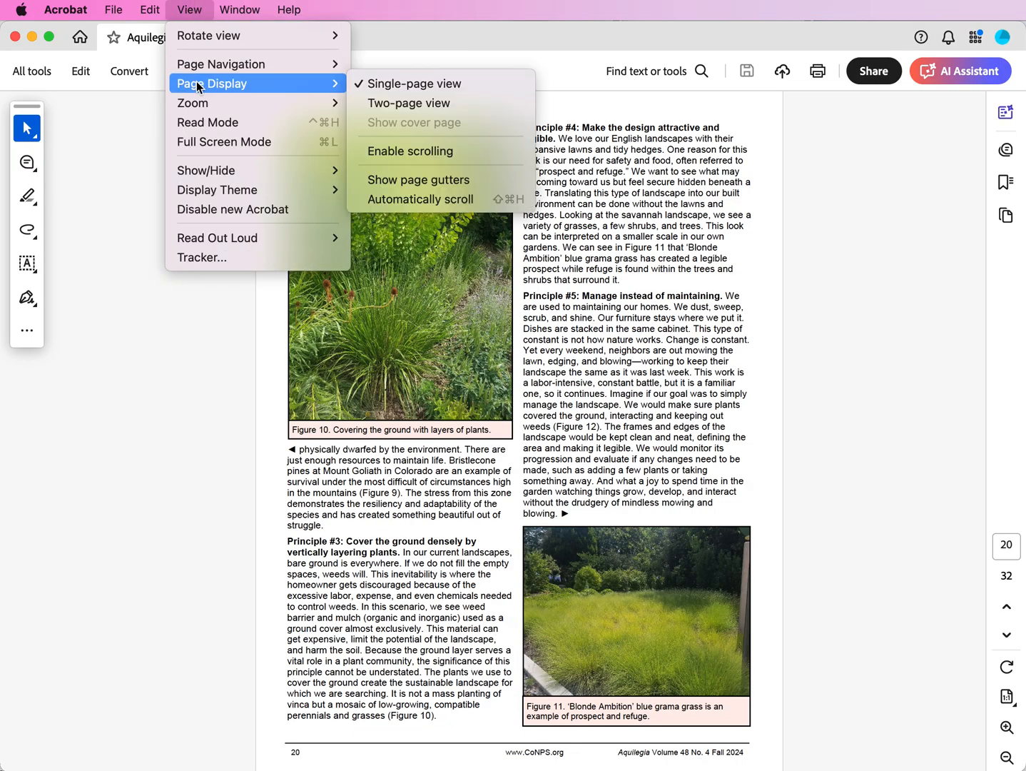
mouse_move(211, 86)
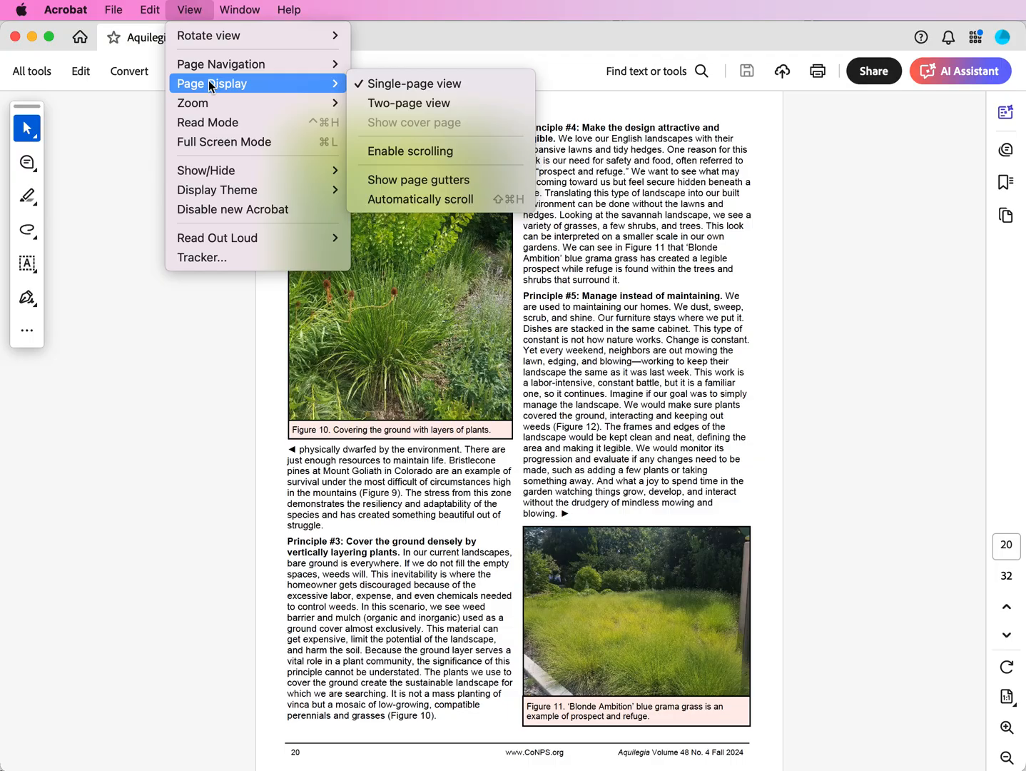
mouse_move(429, 84)
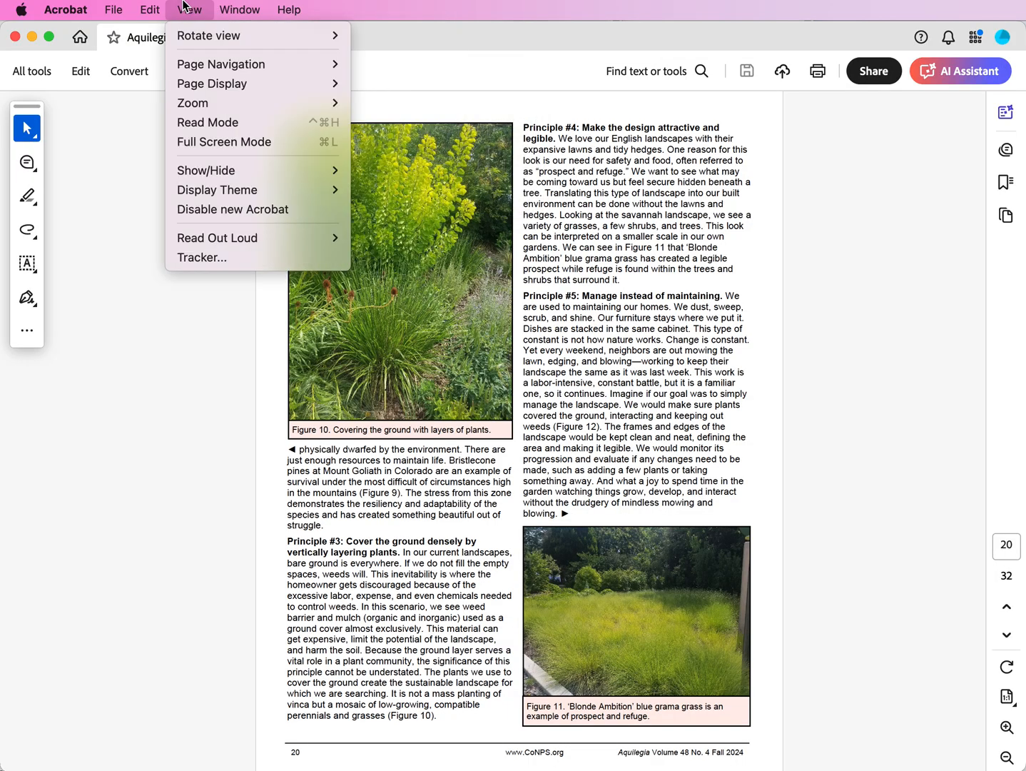
click(212, 83)
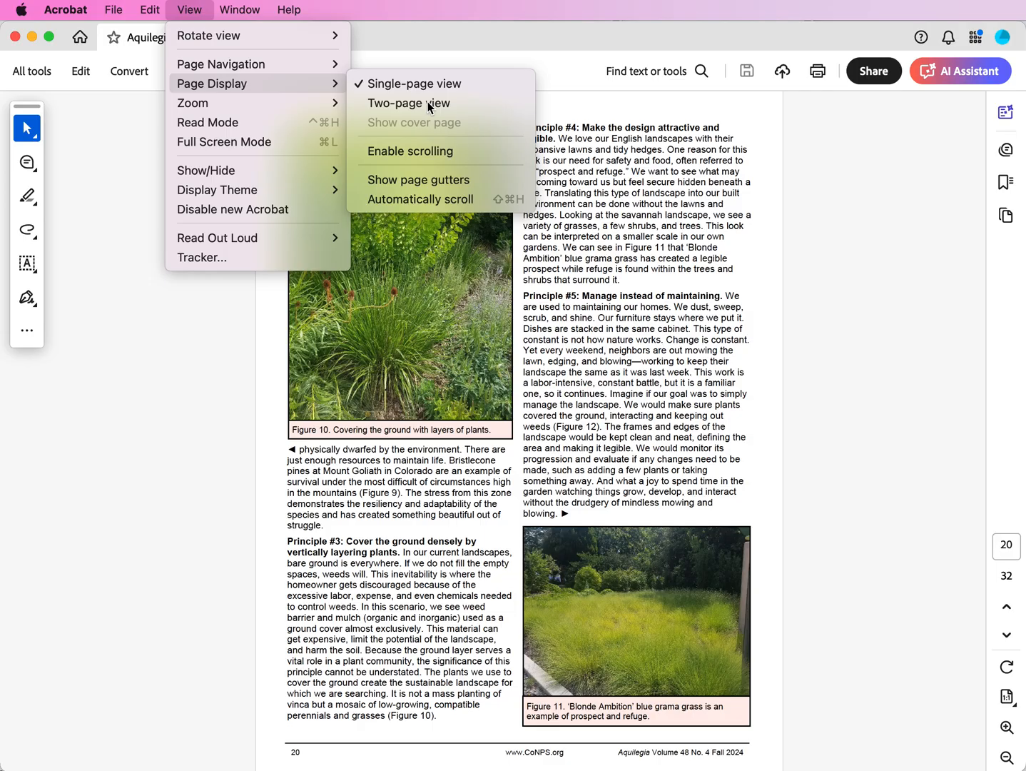
click(409, 102)
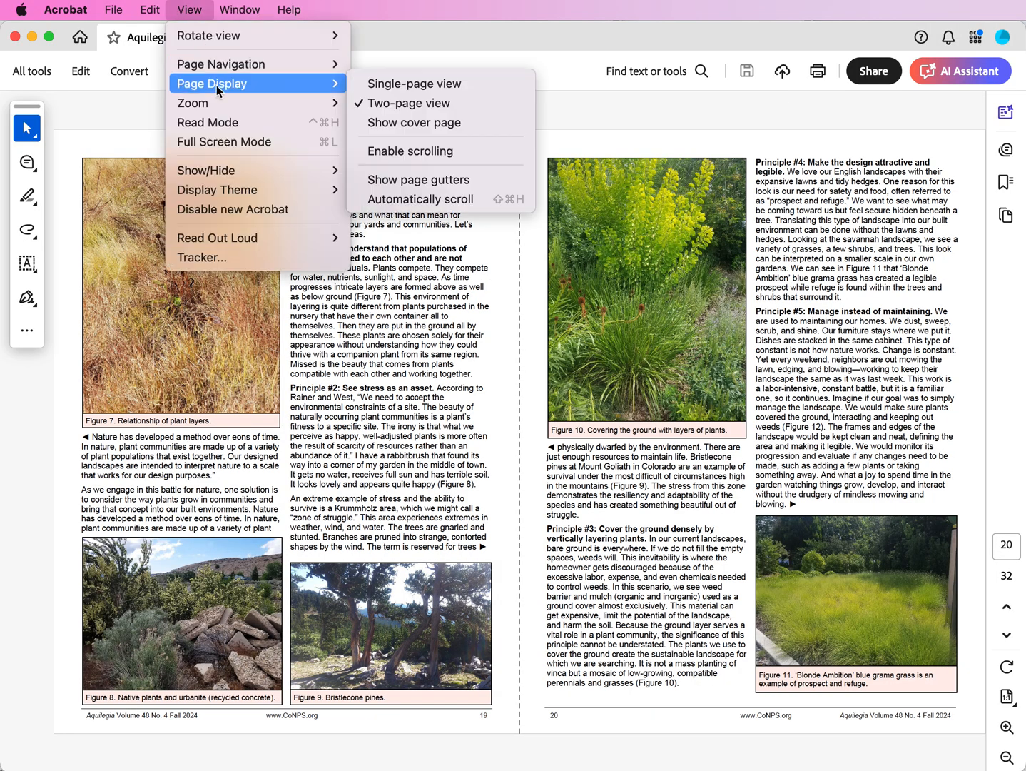
click(415, 84)
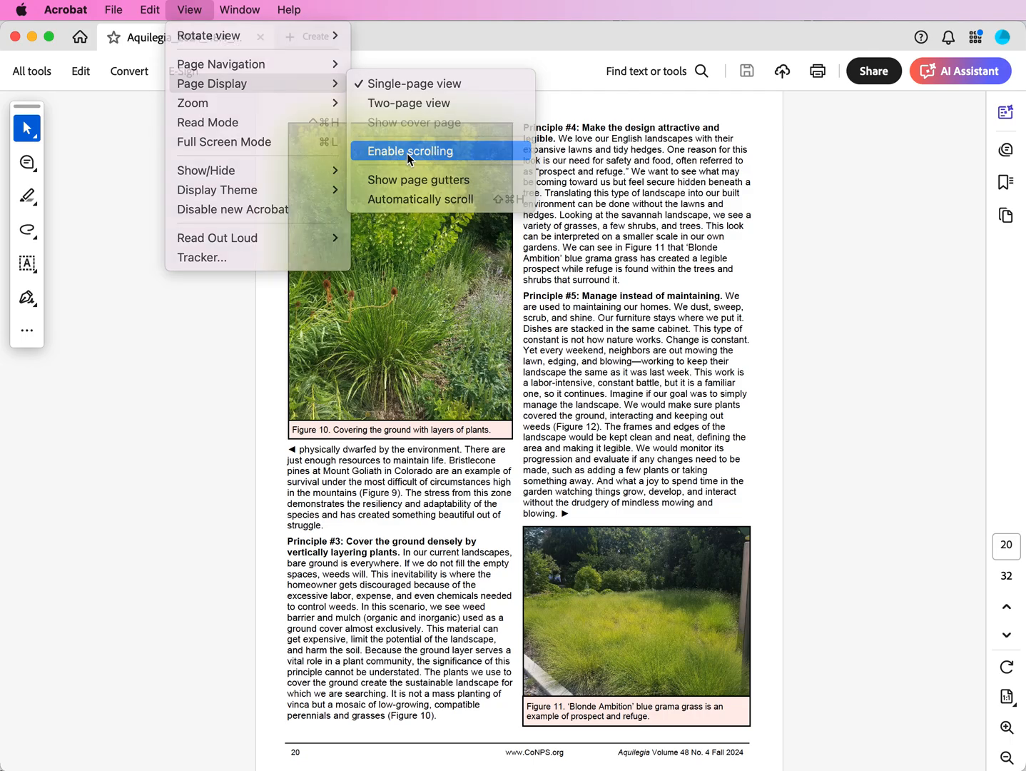
Enable continuous scrolling and scroll down so pages 20 and 21 flow together.
click(410, 150)
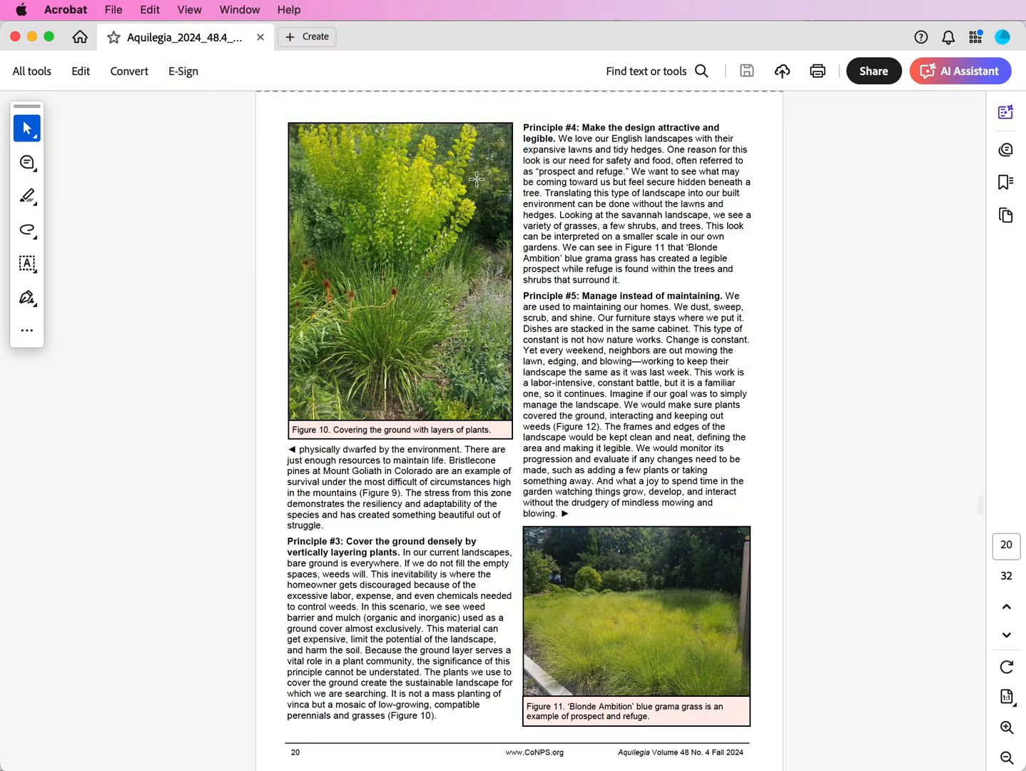
scroll(down, 3)
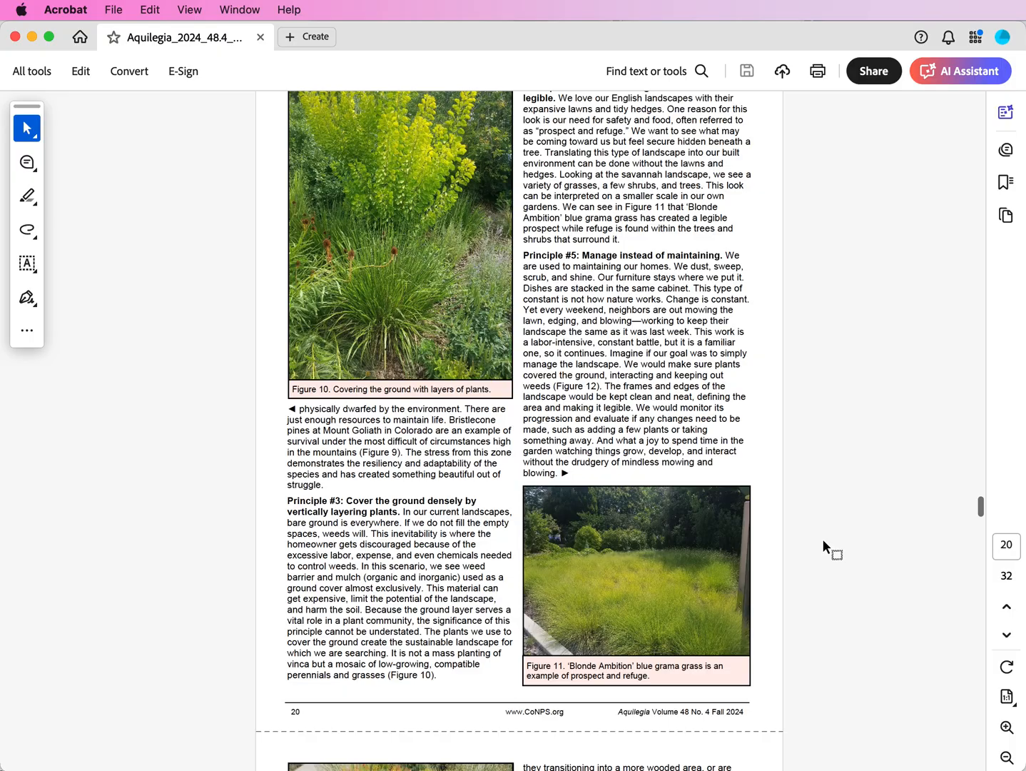
scroll(down, 3)
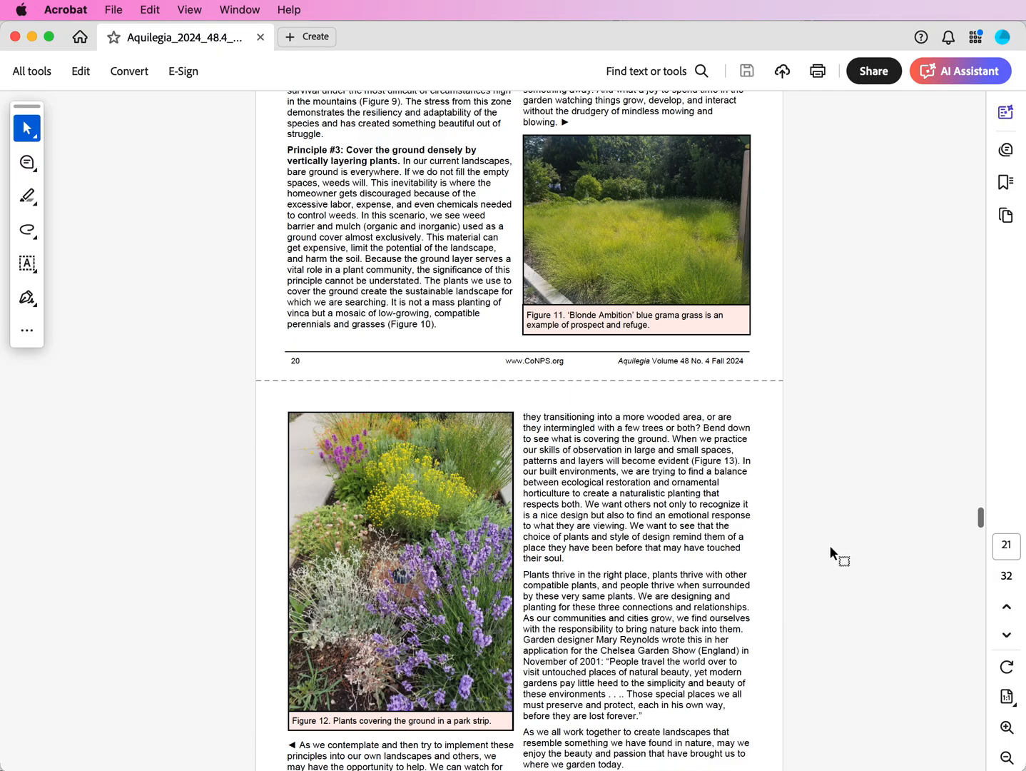
scroll(down, 3)
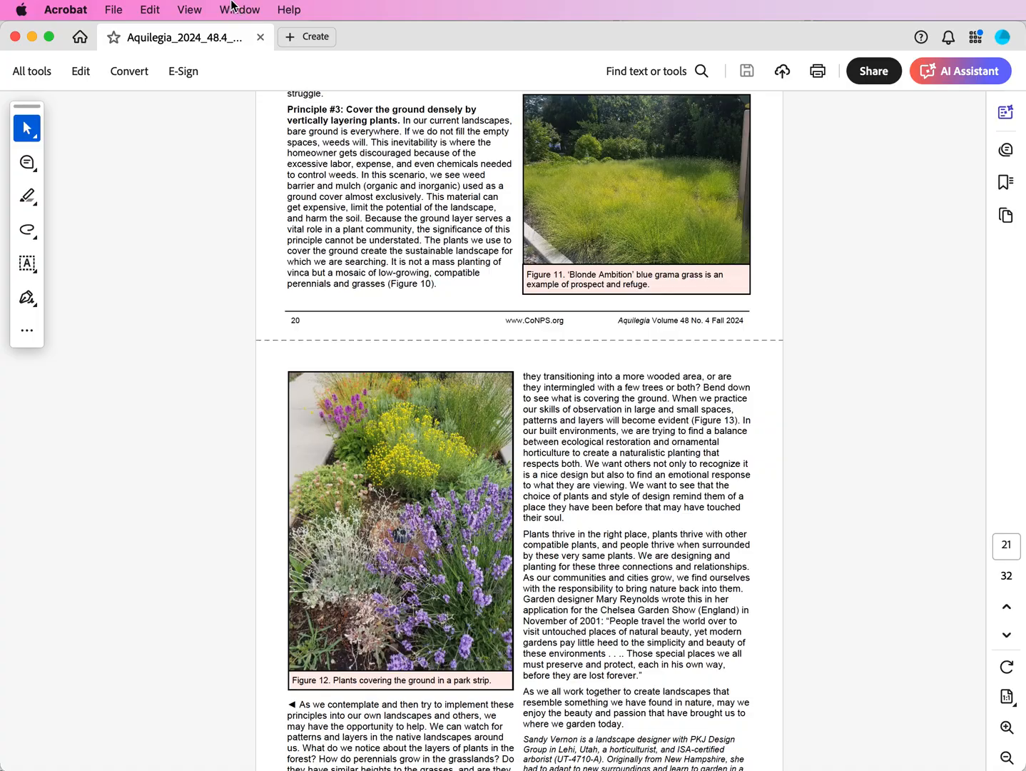
Browse the Edit and Window menus, disable Enable scrolling under View, and page back to page 19.
click(149, 10)
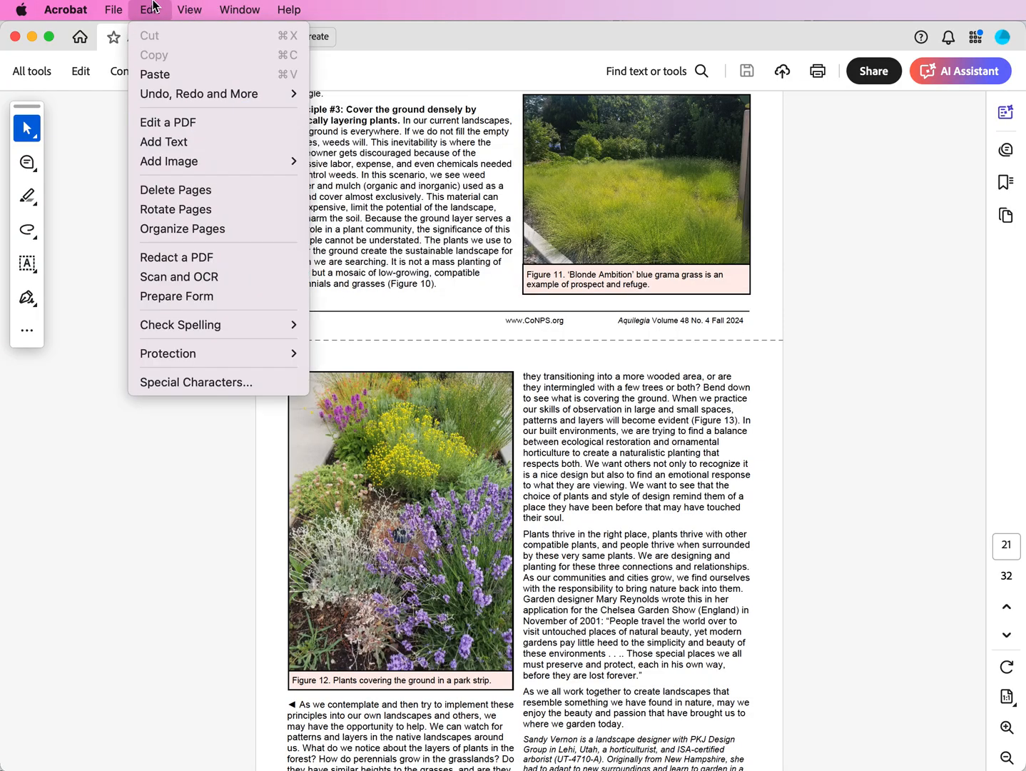
click(239, 10)
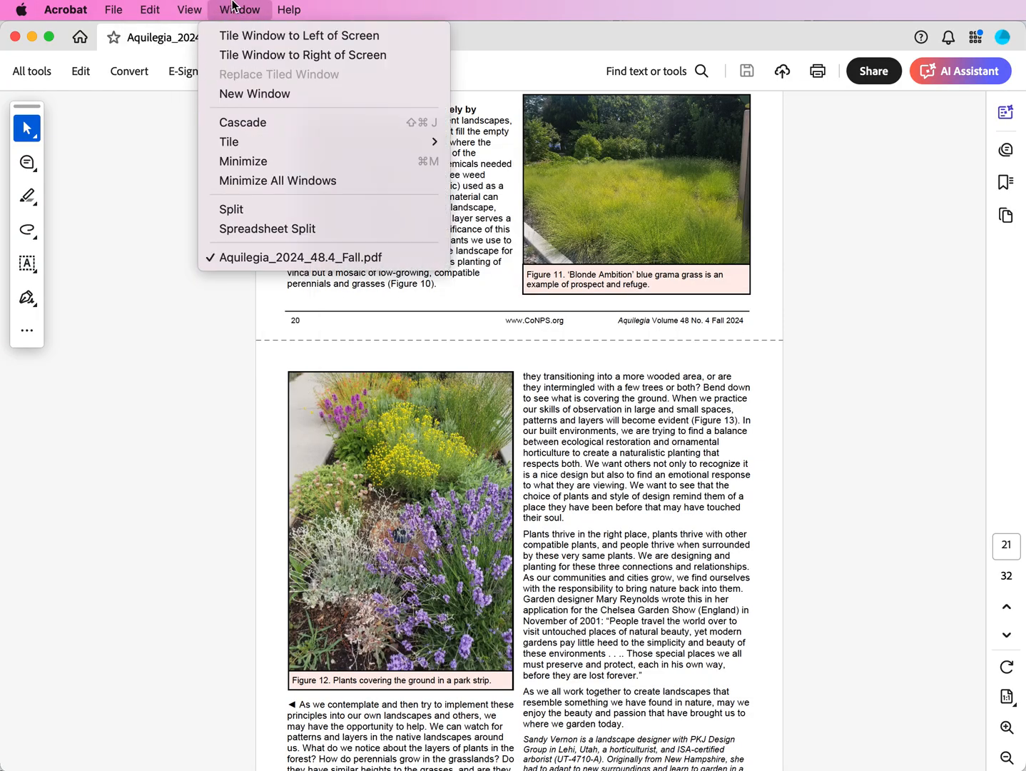
click(189, 10)
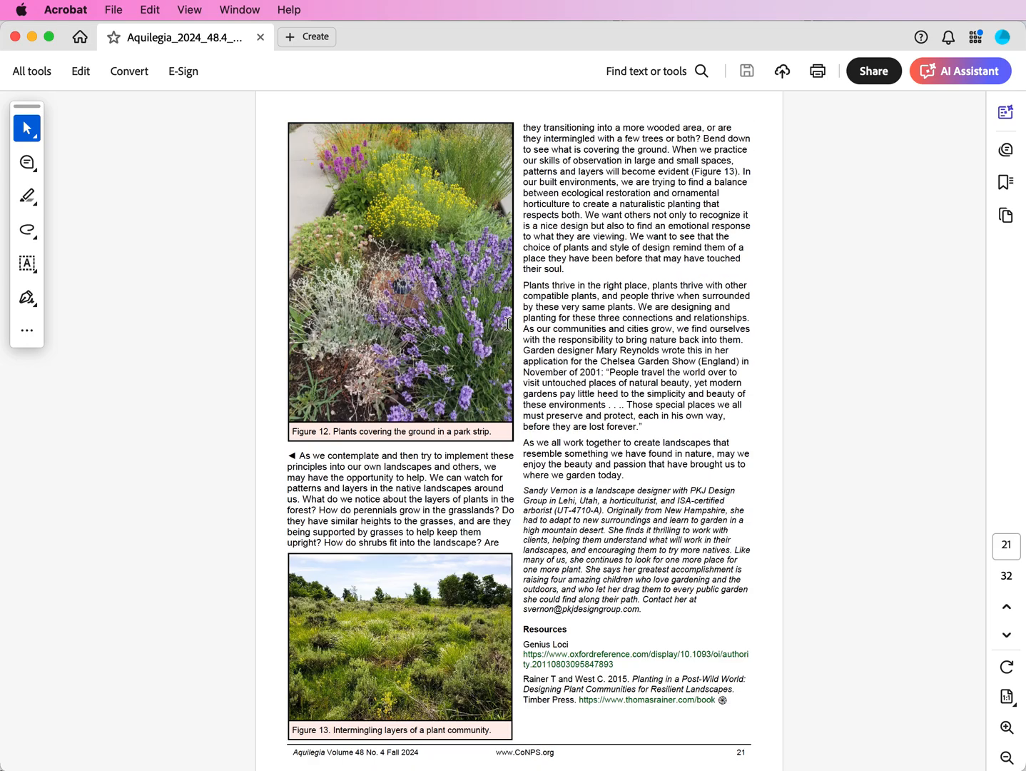
scroll(up, 3)
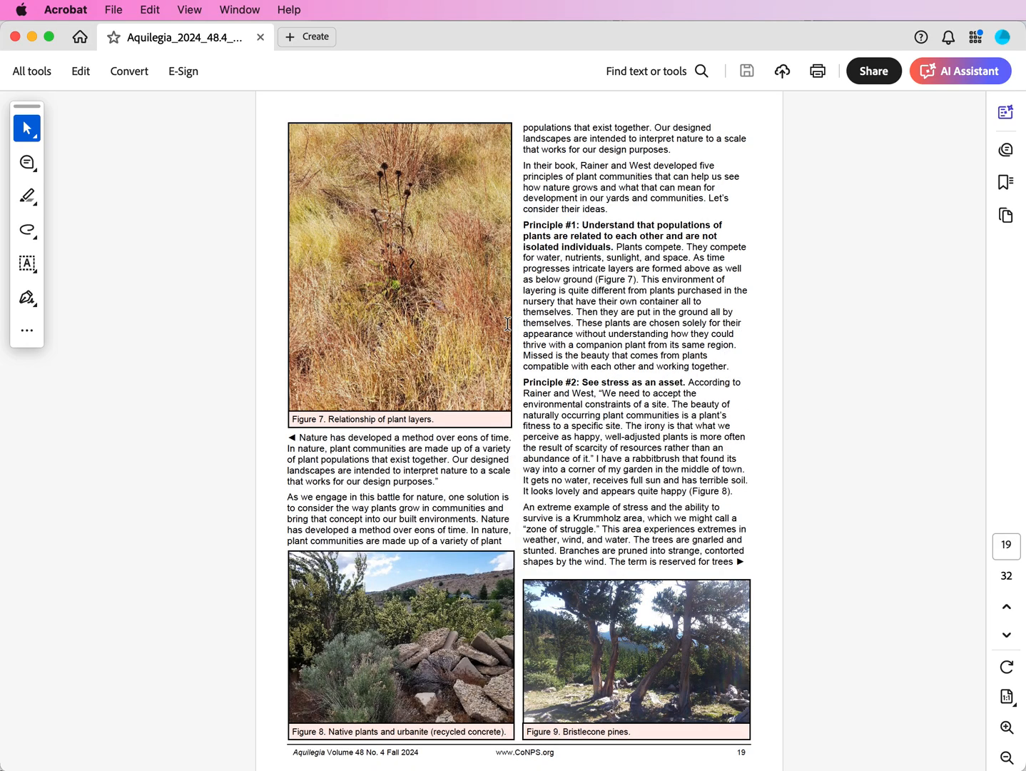